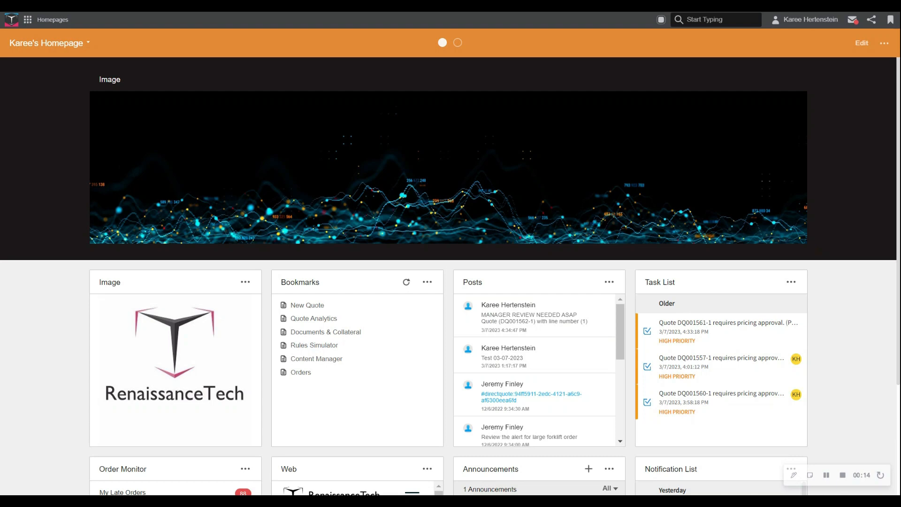
Create a blank quote and assign Moonwalk Industries as its customer
{"action": "scroll", "scroll_direction": "down", "scroll_amount": 3}
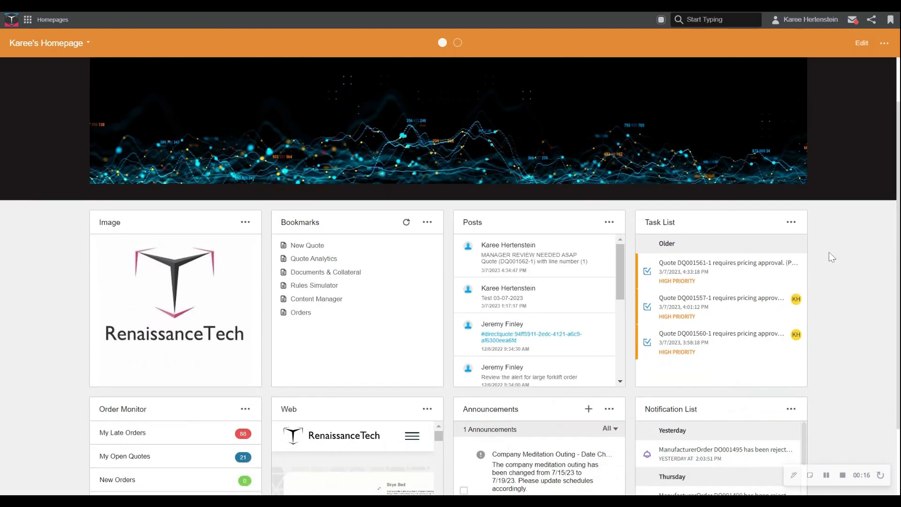
{"action": "mouse_move", "coordinate": [448, 224]}
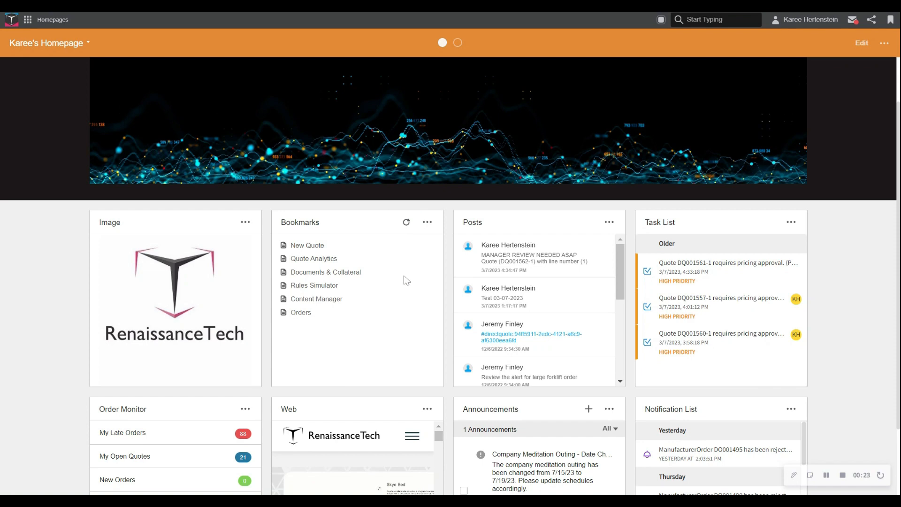
{"action": "mouse_move", "coordinate": [514, 292]}
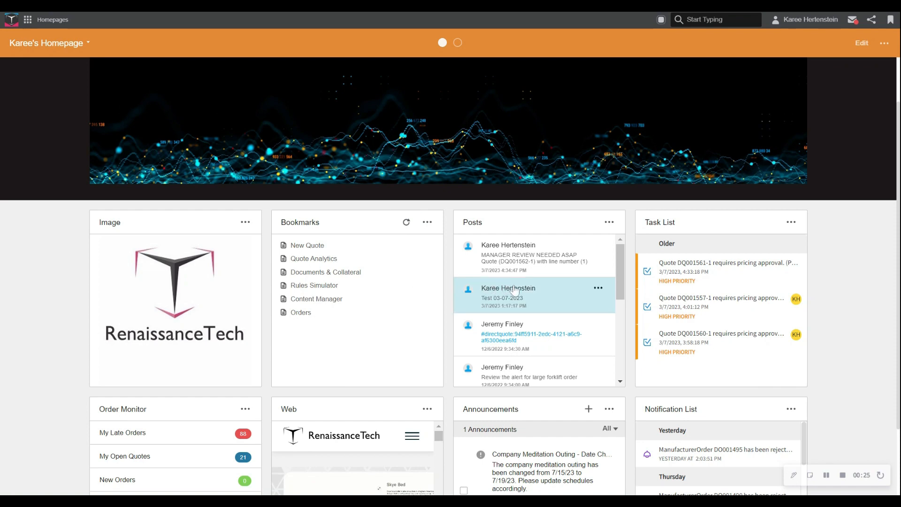
{"action": "mouse_move", "coordinate": [539, 286]}
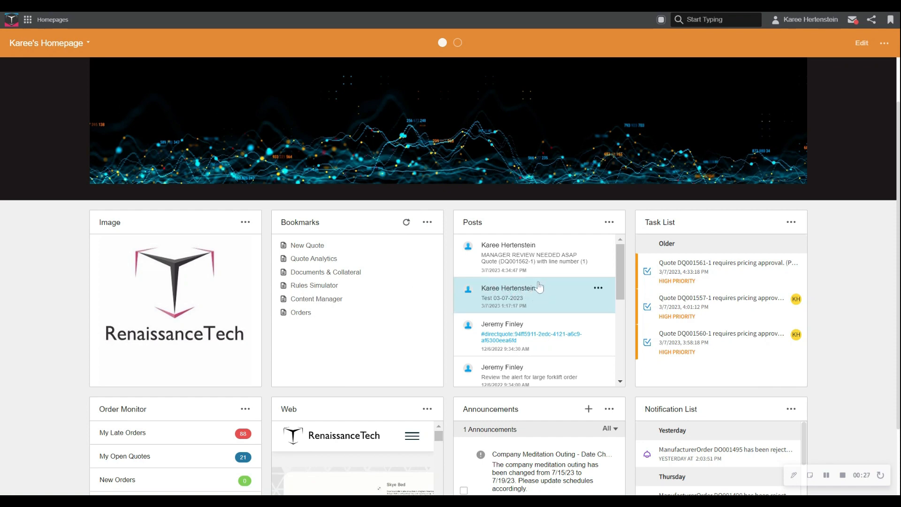
{"action": "mouse_move", "coordinate": [678, 254]}
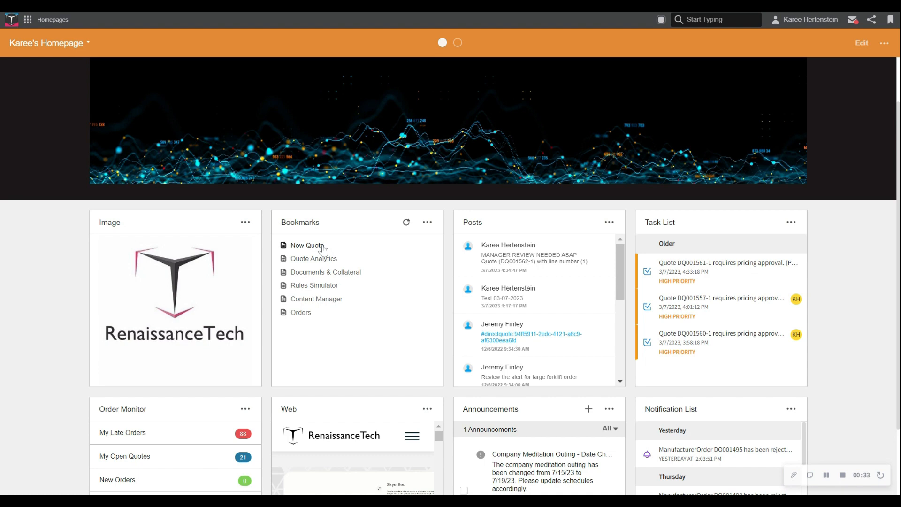
{"action": "left_click", "coordinate": [306, 245]}
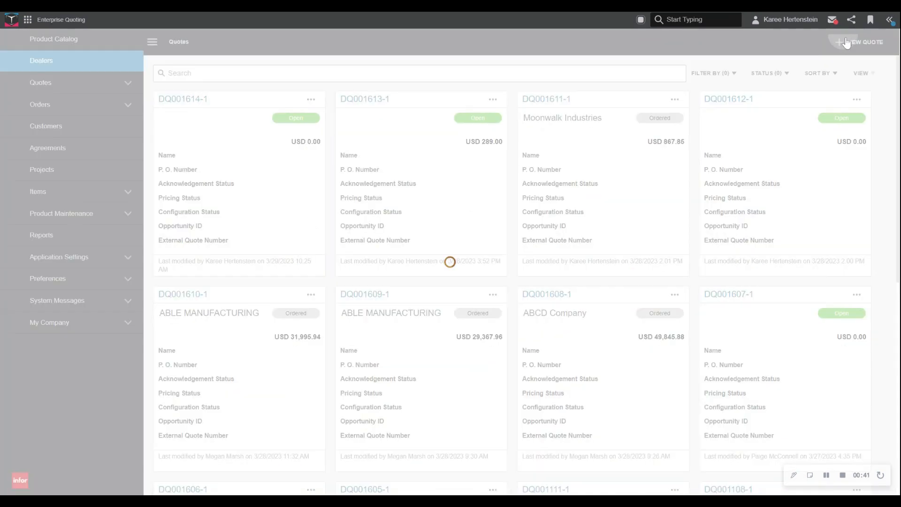
{"action": "left_click", "coordinate": [860, 41]}
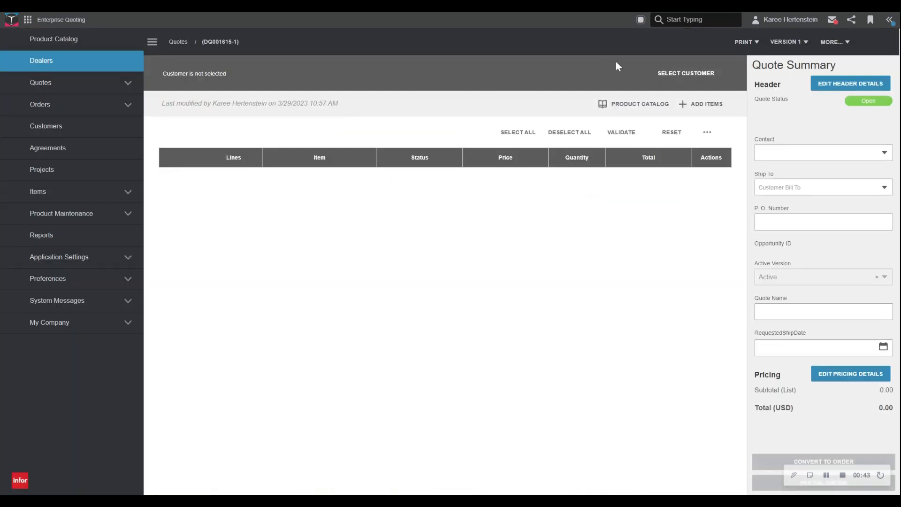
{"action": "left_click", "coordinate": [684, 73]}
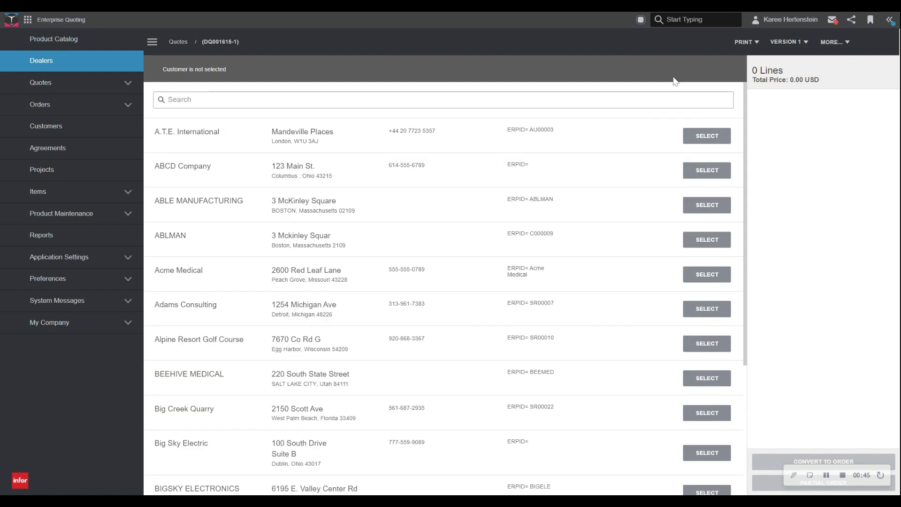
{"action": "mouse_move", "coordinate": [491, 46]}
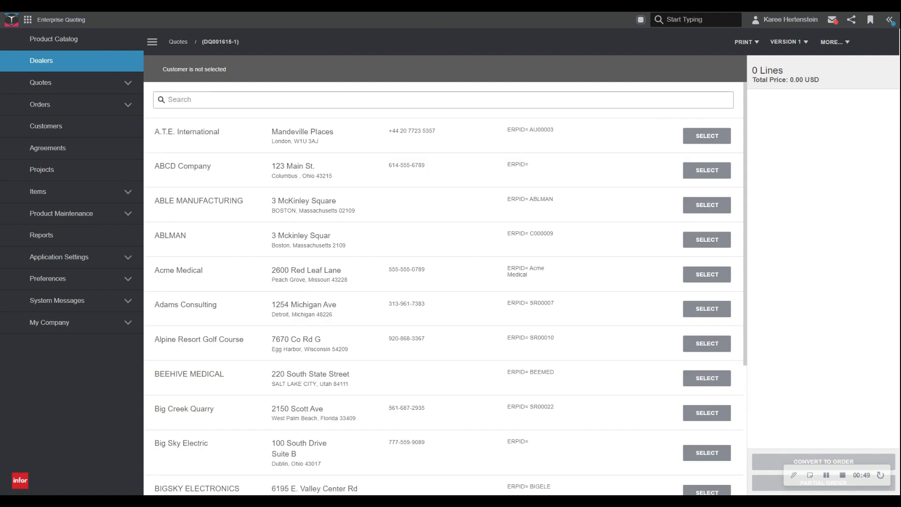
{"action": "type", "text": "moon"}
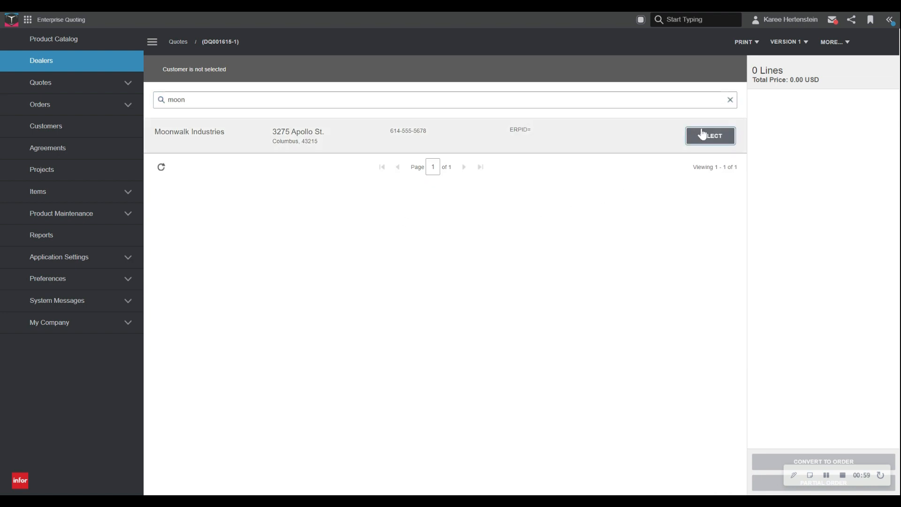
{"action": "left_click", "coordinate": [710, 136]}
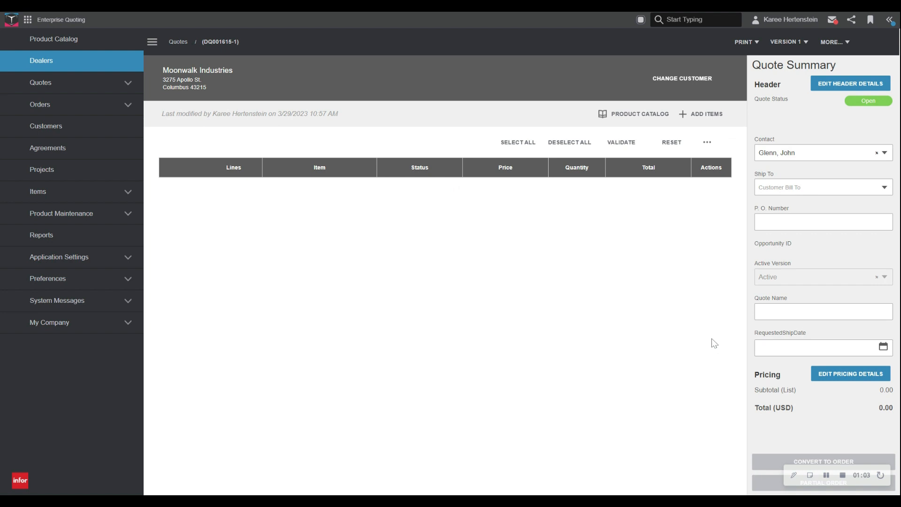
{"action": "mouse_move", "coordinate": [826, 474]}
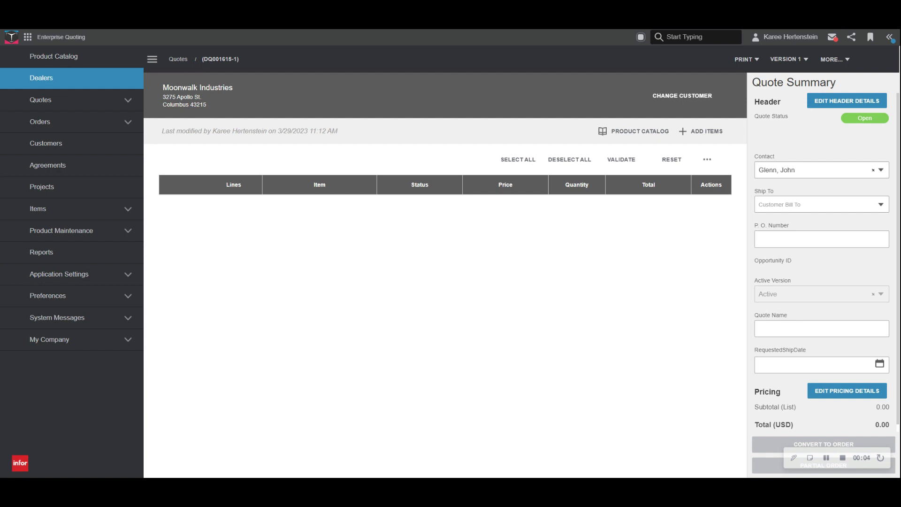
{"action": "mouse_move", "coordinate": [699, 135]}
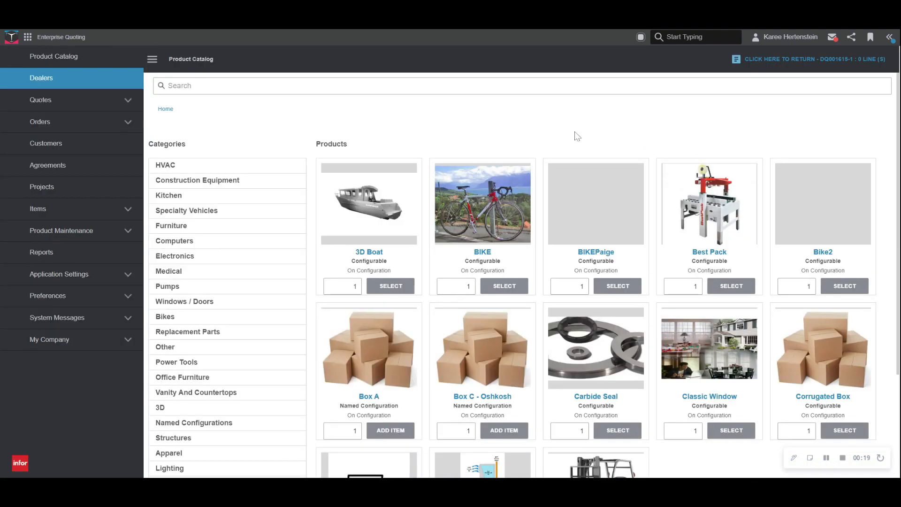
{"action": "mouse_move", "coordinate": [248, 274]}
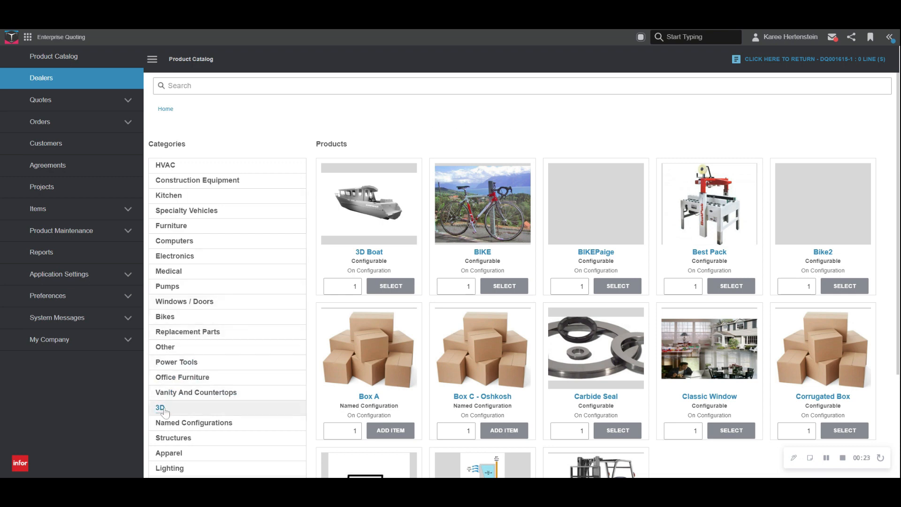
Filter the catalog to the 3D category and select ForkLift3D
{"action": "left_click", "coordinate": [161, 408]}
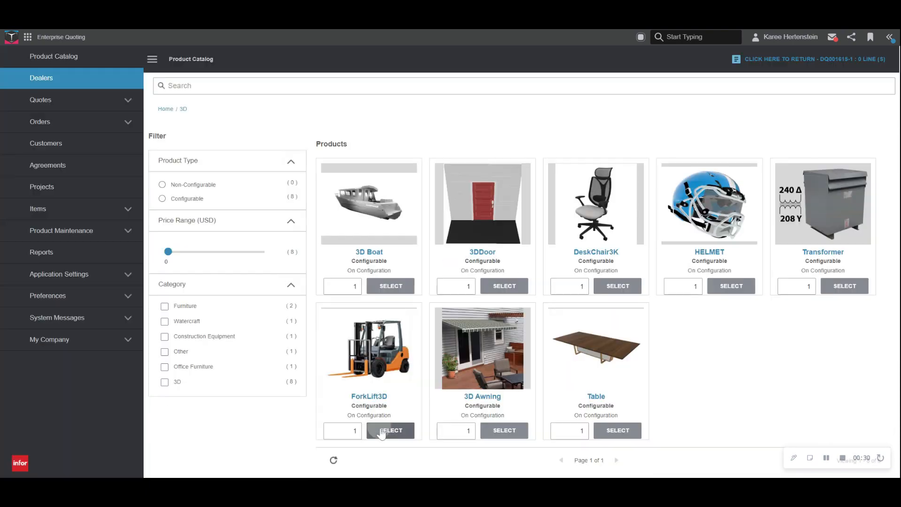
{"action": "left_click", "coordinate": [390, 430]}
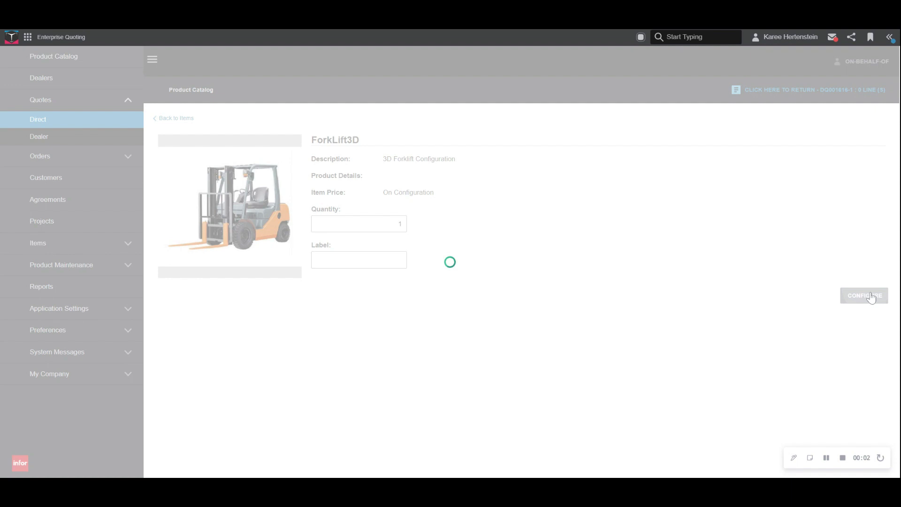
Open the ForkLift3D configurator, show its 3D image, and list forklift capacities
{"action": "left_click", "coordinate": [864, 295]}
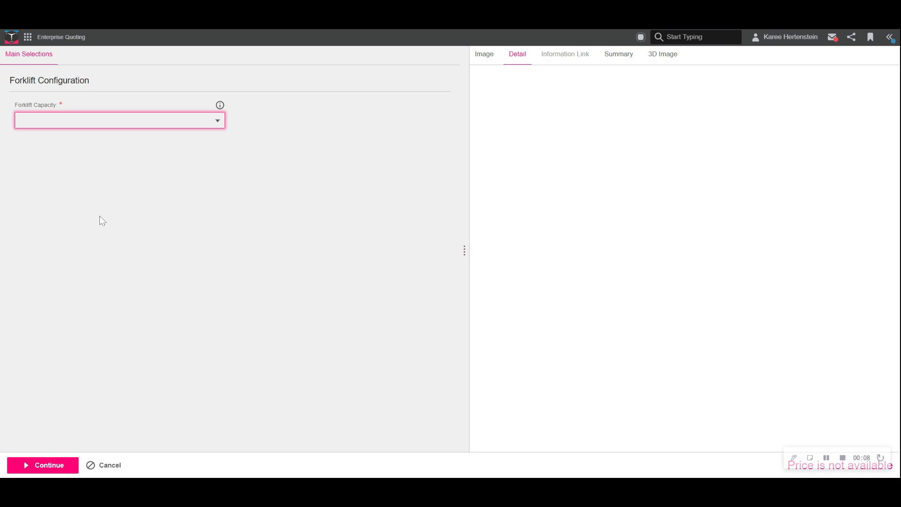
{"action": "mouse_move", "coordinate": [161, 185]}
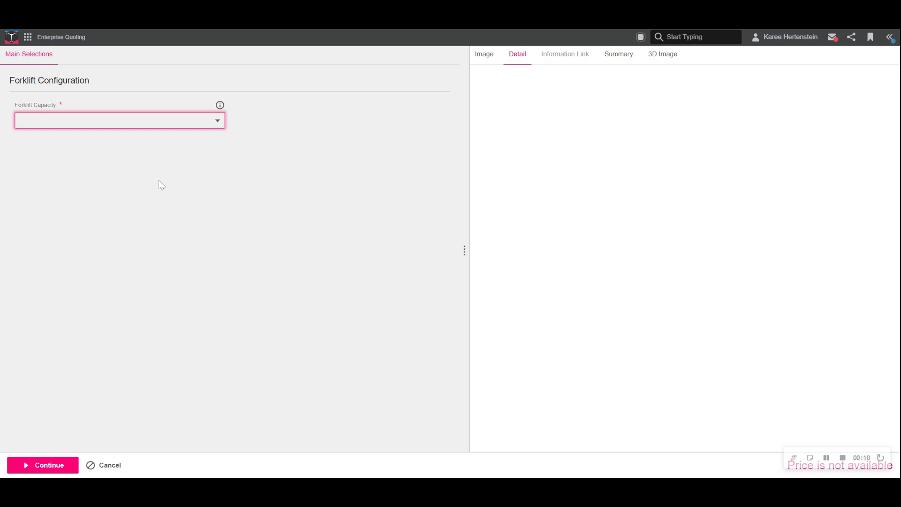
{"action": "mouse_move", "coordinate": [494, 157]}
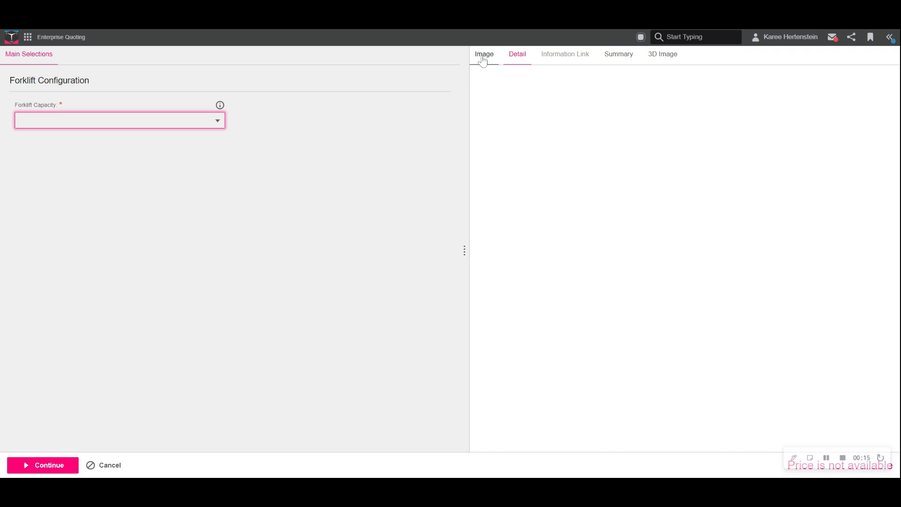
{"action": "left_click", "coordinate": [484, 53]}
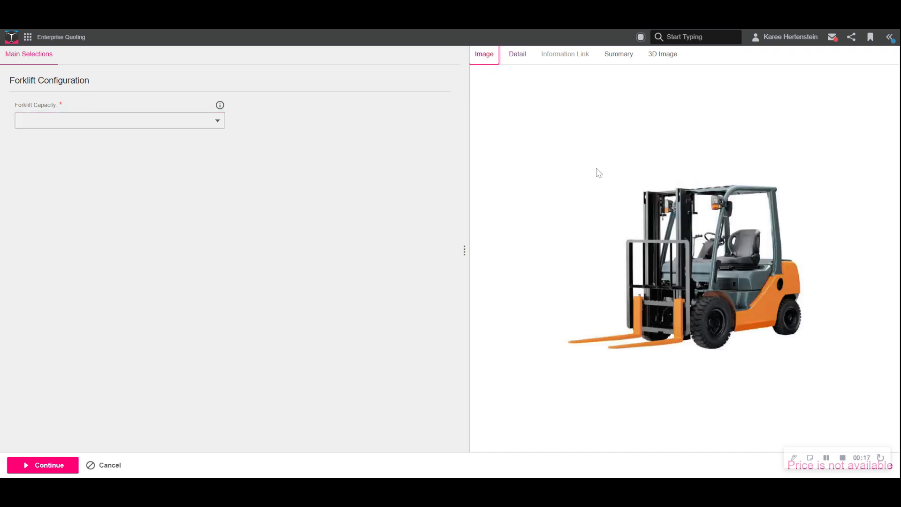
{"action": "left_click", "coordinate": [662, 53]}
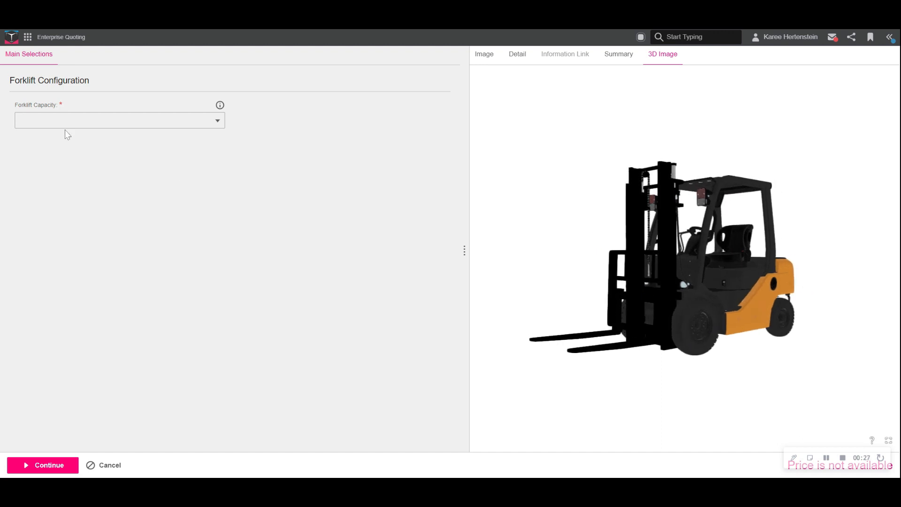
{"action": "left_click", "coordinate": [118, 120]}
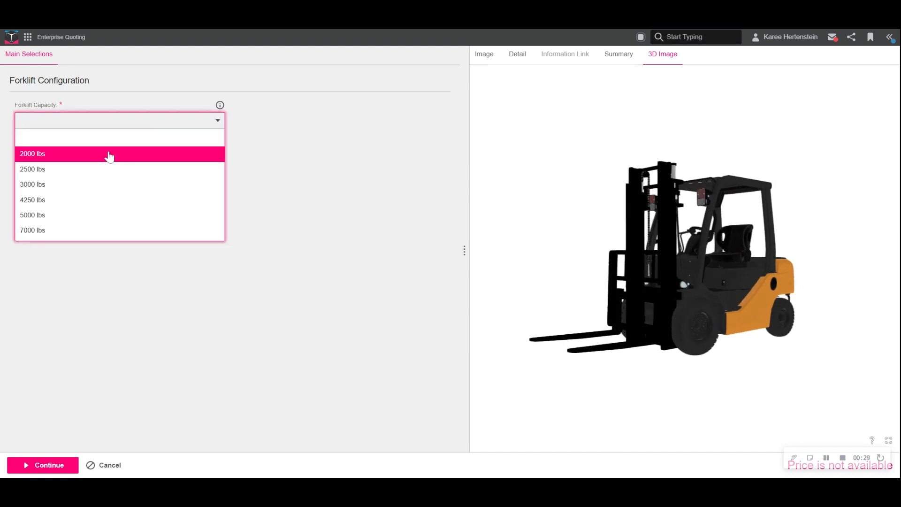
Choose 2500 lbs capacity, gasoline fuel, Heavy Duty 630 battery and Y Pattern tires
{"action": "left_click", "coordinate": [32, 169]}
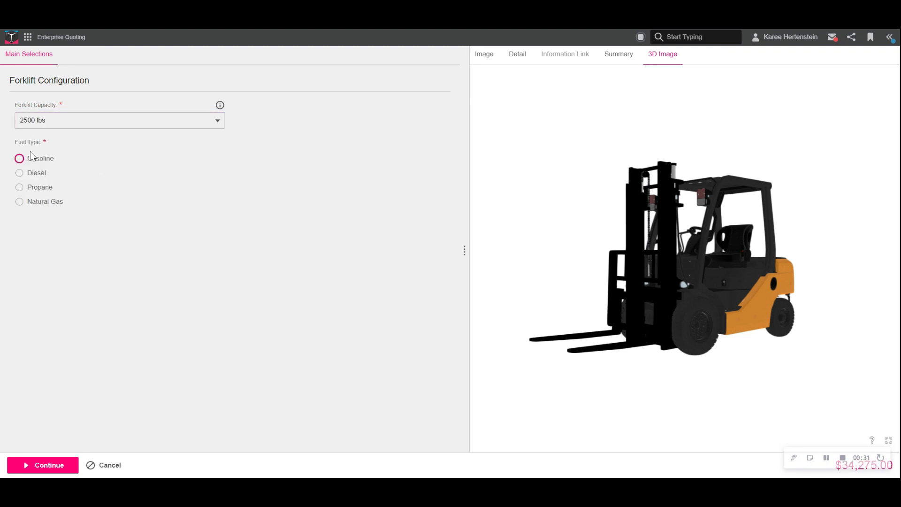
{"action": "left_click", "coordinate": [19, 159]}
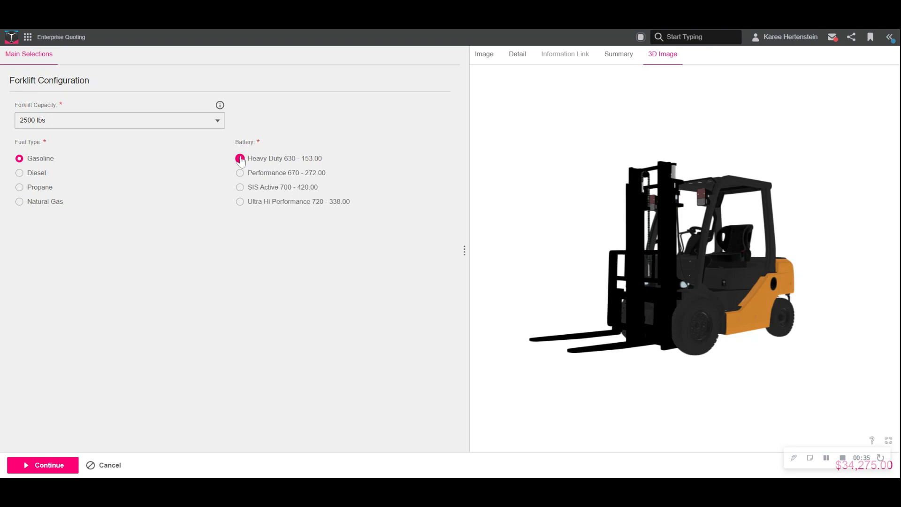
{"action": "left_click", "coordinate": [240, 158]}
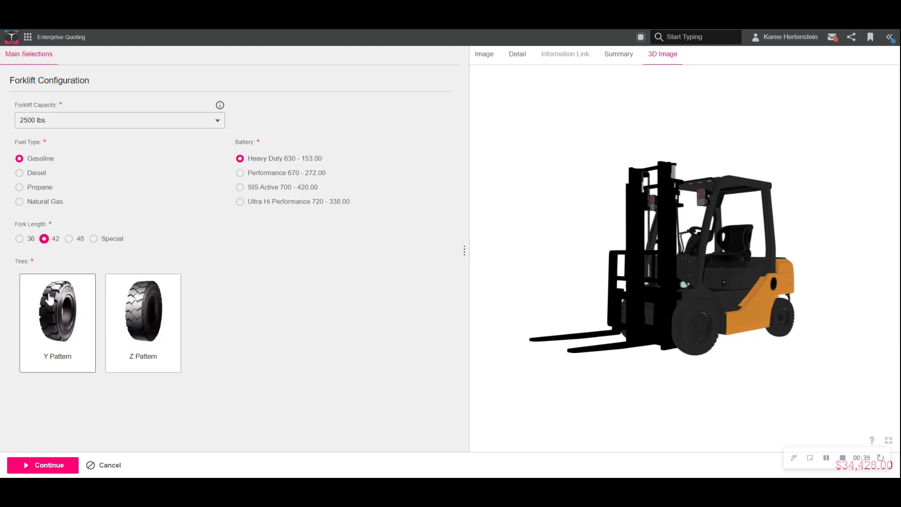
{"action": "left_click", "coordinate": [57, 310]}
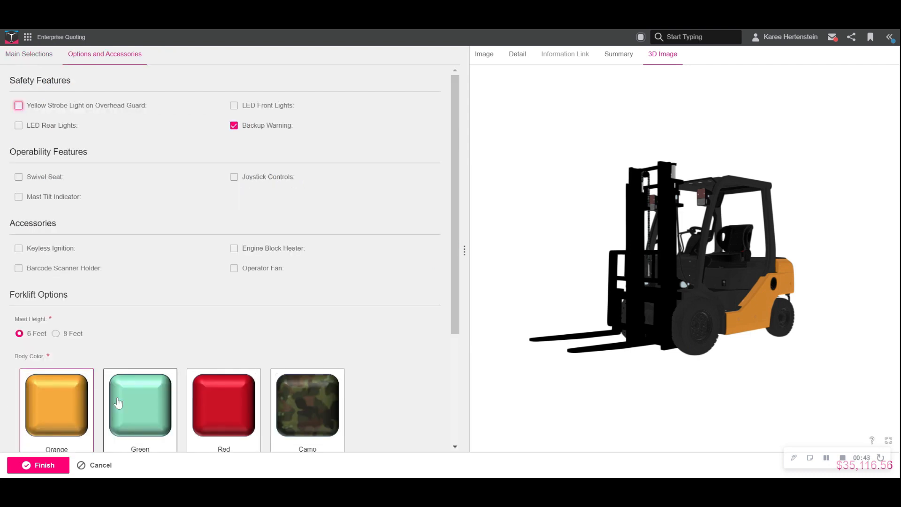
Pick the Green body colour and Tan seat colour swatches
{"action": "left_click", "coordinate": [140, 404]}
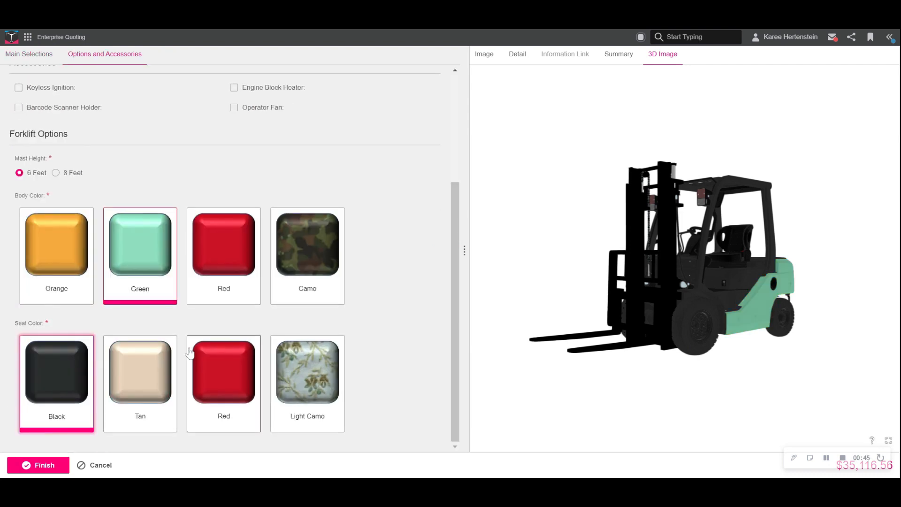
{"action": "left_click", "coordinate": [139, 371]}
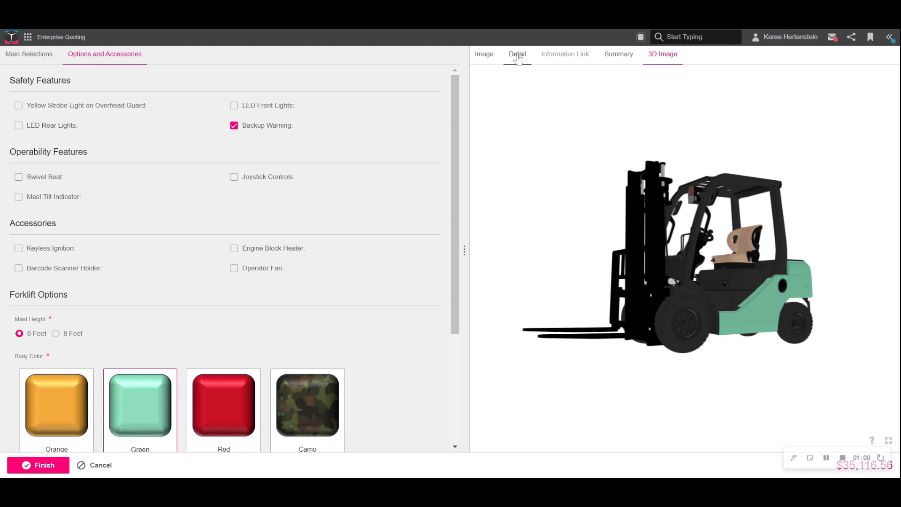
Review the forklift's price details ($34,428.00 total) and scroll its options summary
{"action": "left_click", "coordinate": [516, 54]}
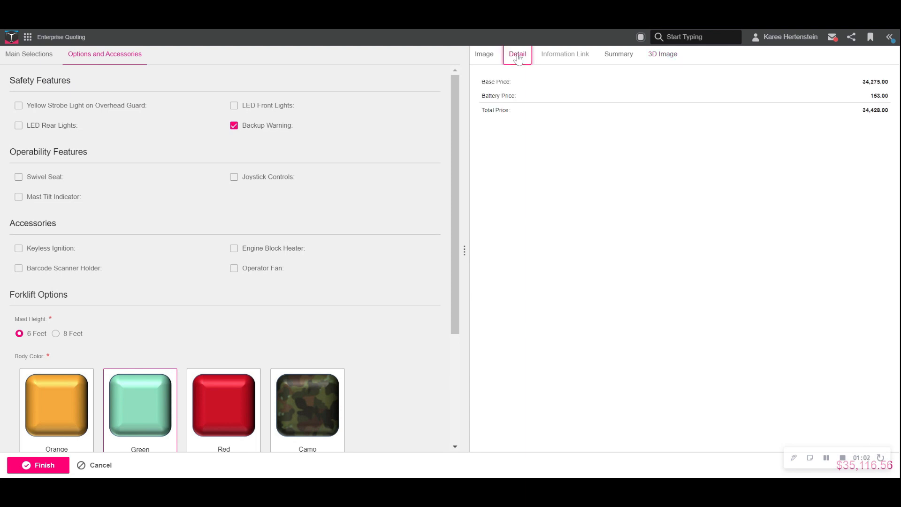
{"action": "mouse_move", "coordinate": [586, 167]}
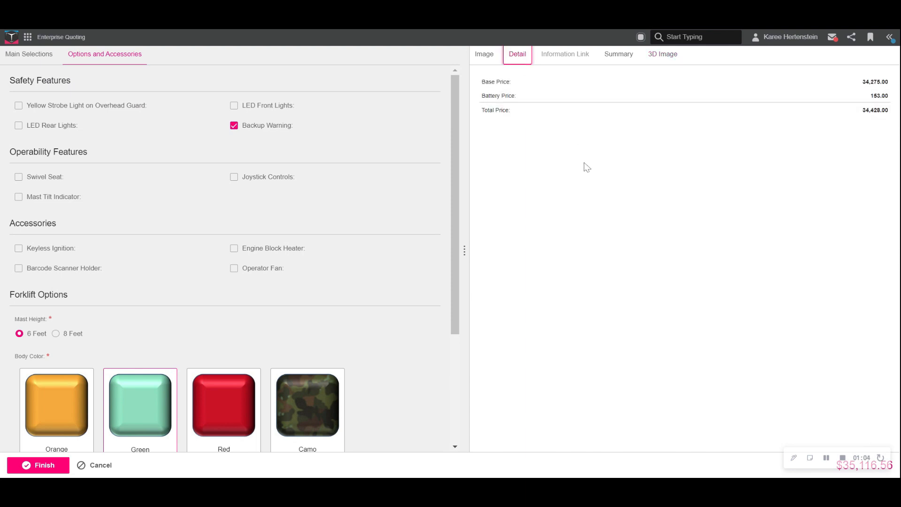
{"action": "mouse_move", "coordinate": [526, 132]}
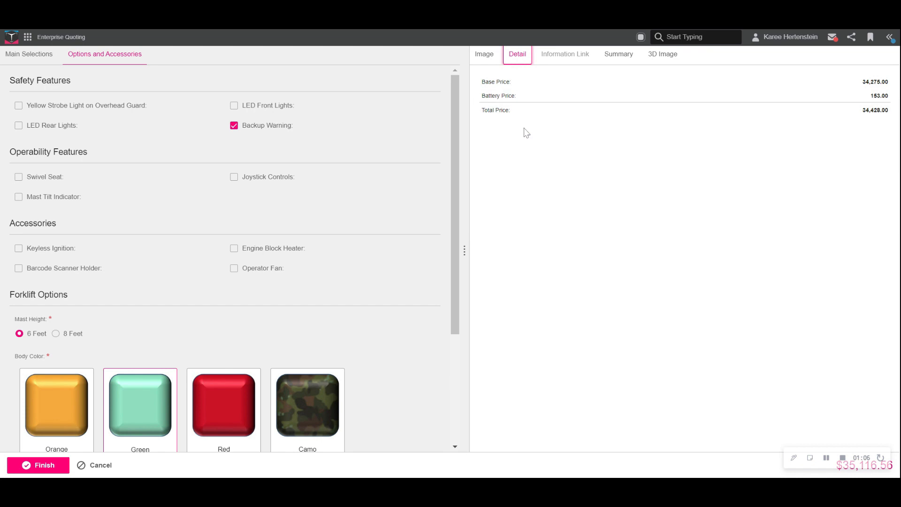
{"action": "mouse_move", "coordinate": [558, 133]}
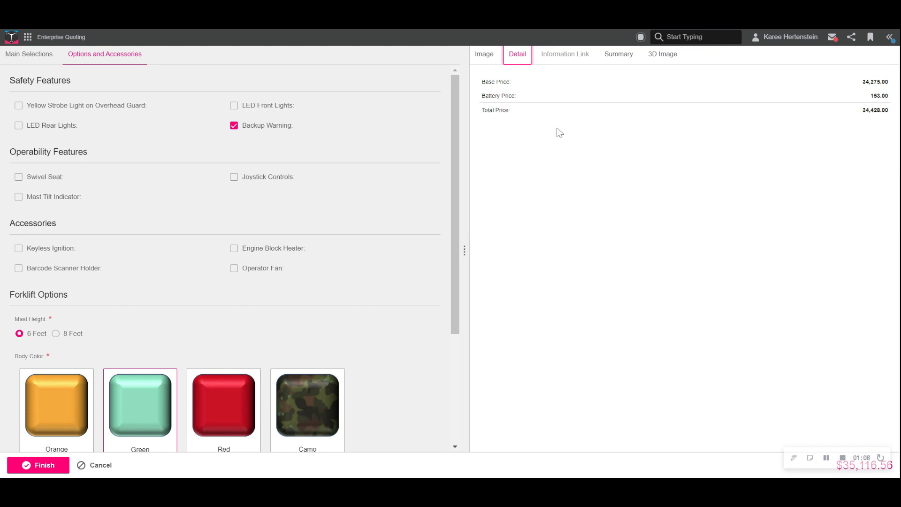
{"action": "left_click", "coordinate": [619, 54]}
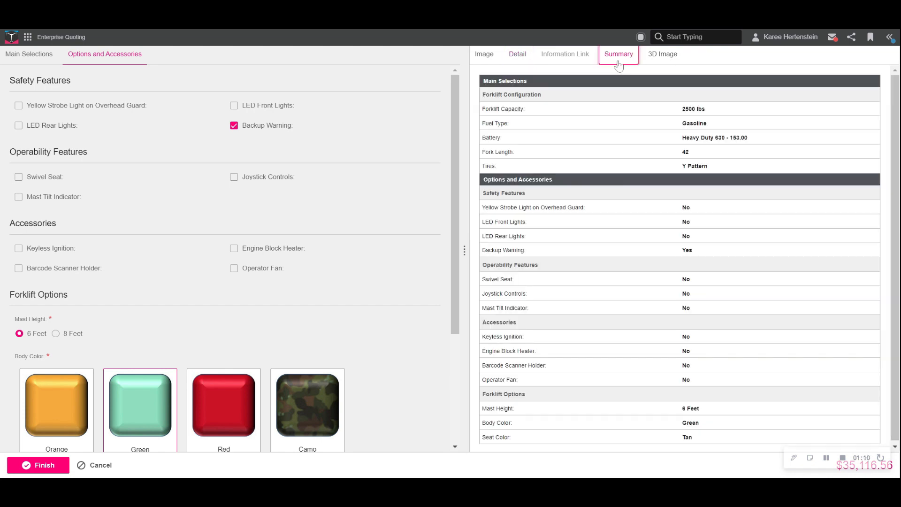
{"action": "scroll", "scroll_direction": "down", "scroll_amount": 3}
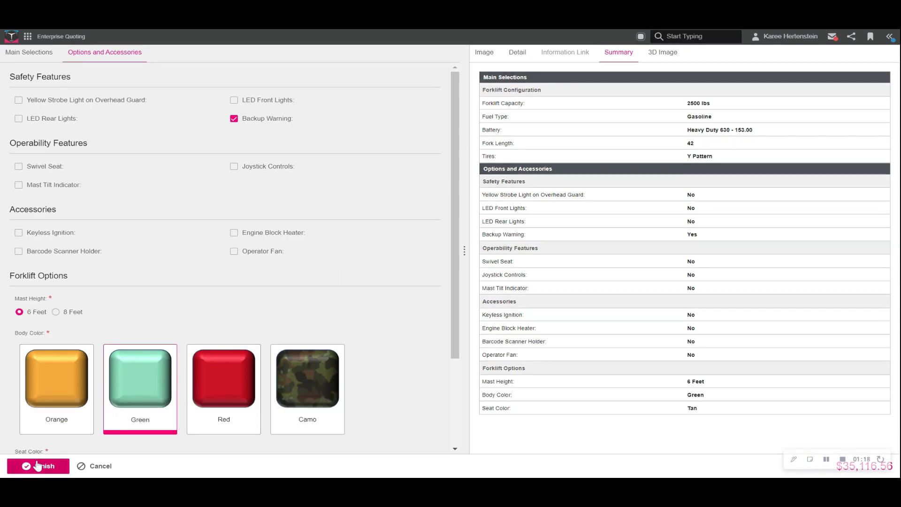
Finish the configuration, adding ForkLift3D at 35,116.56 to the quote
{"action": "left_click", "coordinate": [38, 466]}
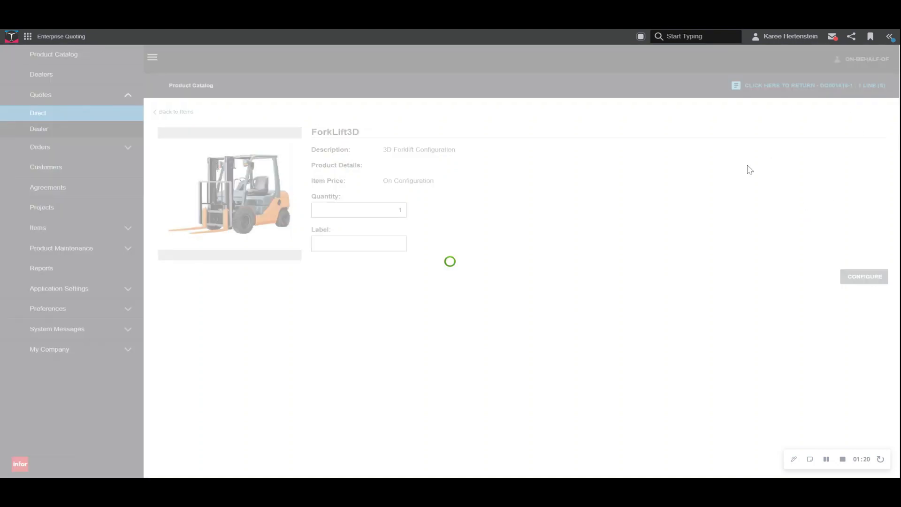
{"action": "left_click", "coordinate": [799, 85]}
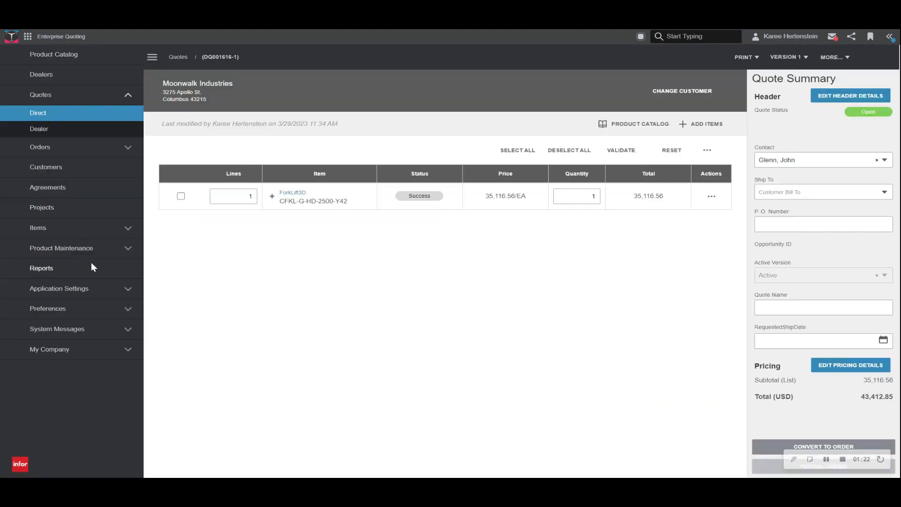
{"action": "mouse_move", "coordinate": [322, 245]}
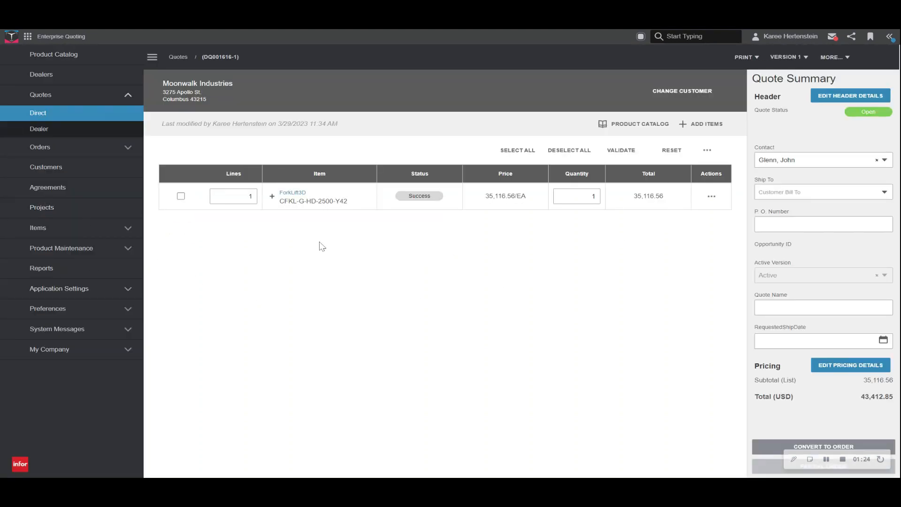
{"action": "mouse_move", "coordinate": [261, 226]}
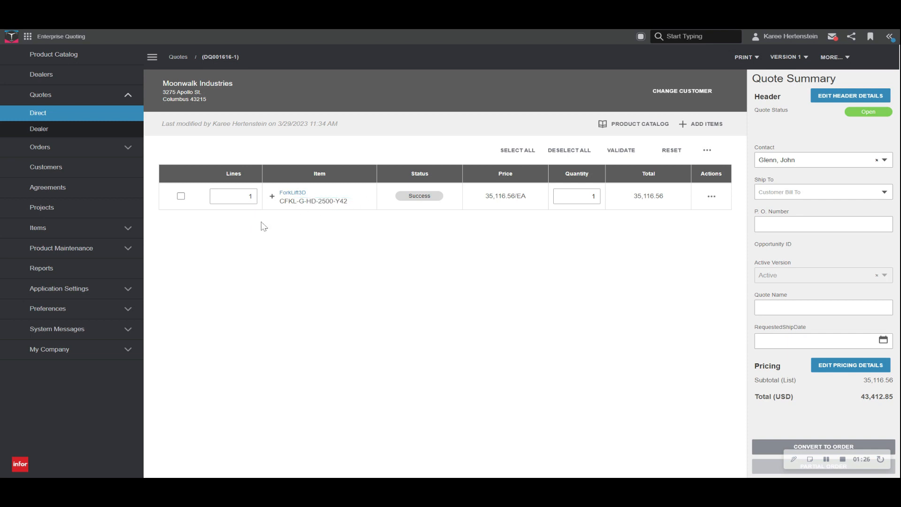
{"action": "mouse_move", "coordinate": [726, 90]}
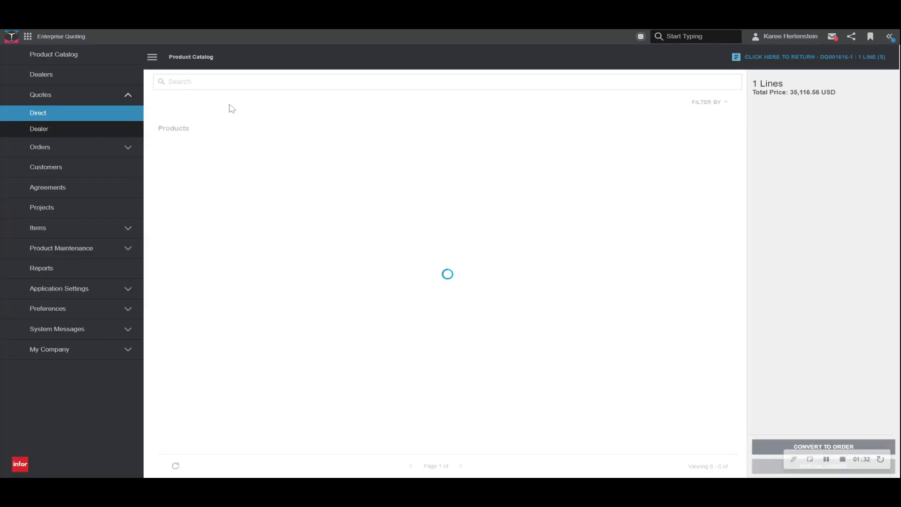
Search the catalog for 'sign', add Forklift Safety Sign, and return to the quote
{"action": "type", "text": "s"}
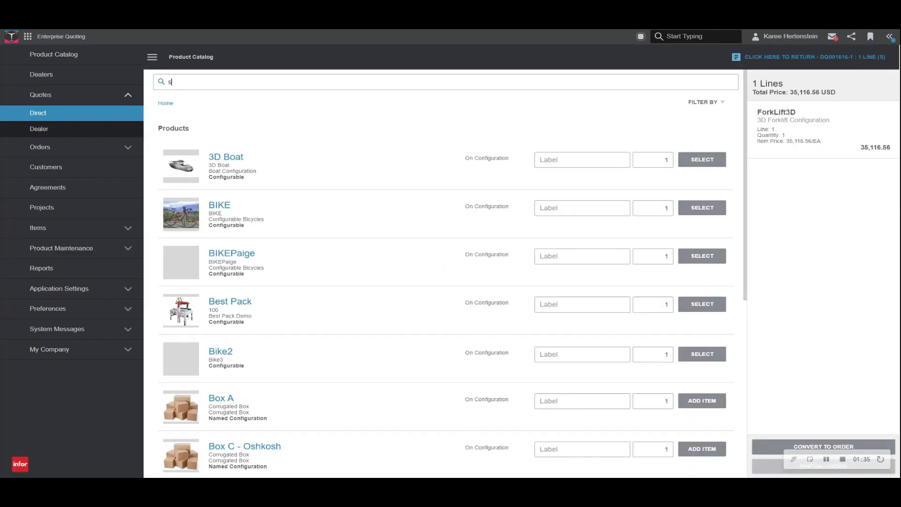
{"action": "type", "text": "ign"}
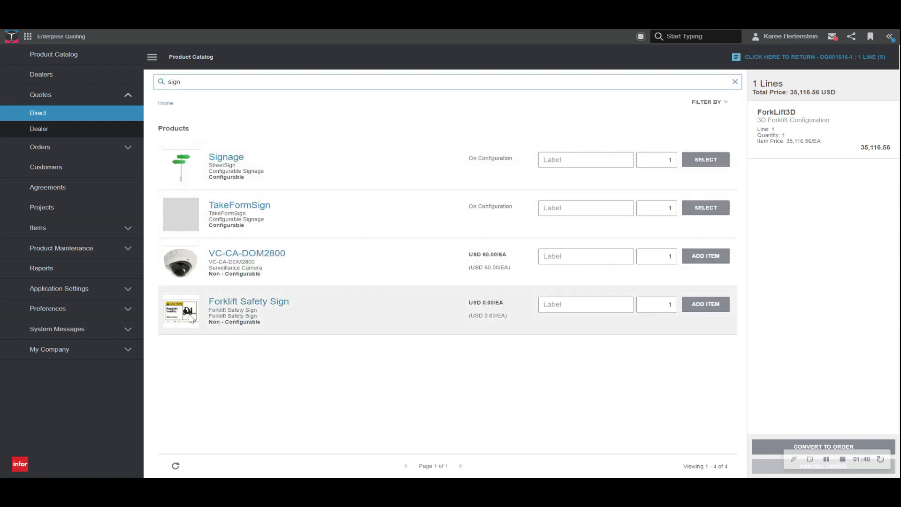
{"action": "left_click", "coordinate": [705, 304]}
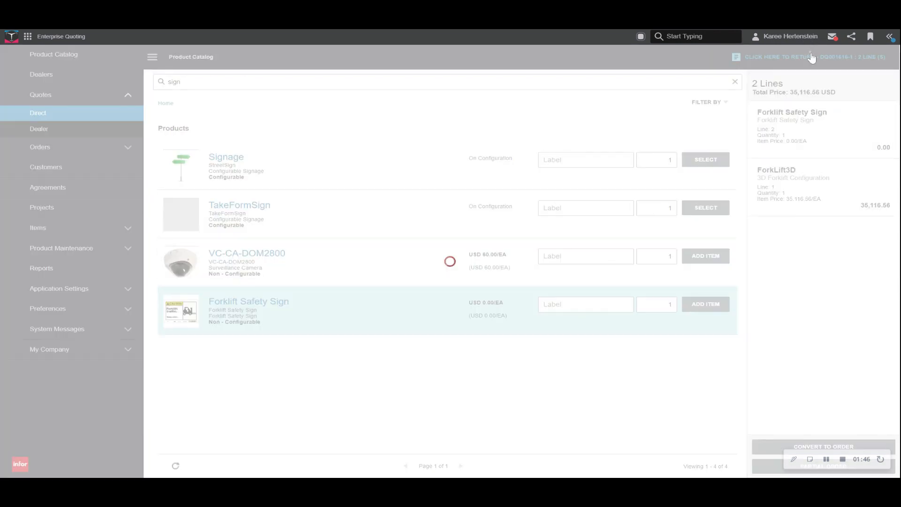
{"action": "left_click", "coordinate": [810, 56]}
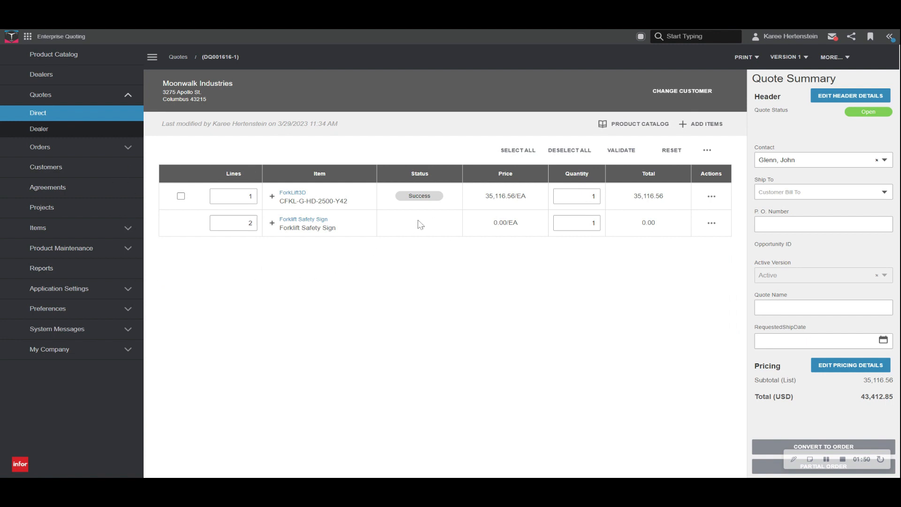
Set line 2's Forklift Safety Sign quantity to 5 and apply it
{"action": "left_click", "coordinate": [576, 223]}
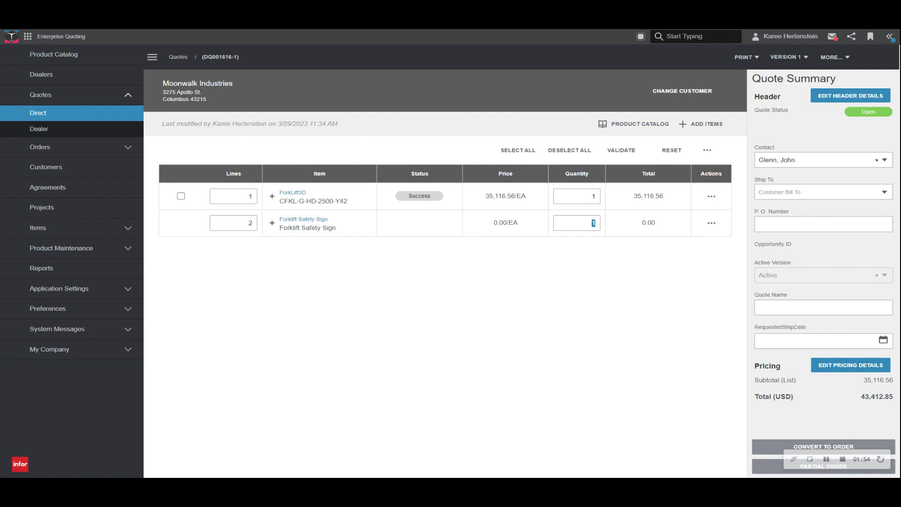
{"action": "type", "text": "5"}
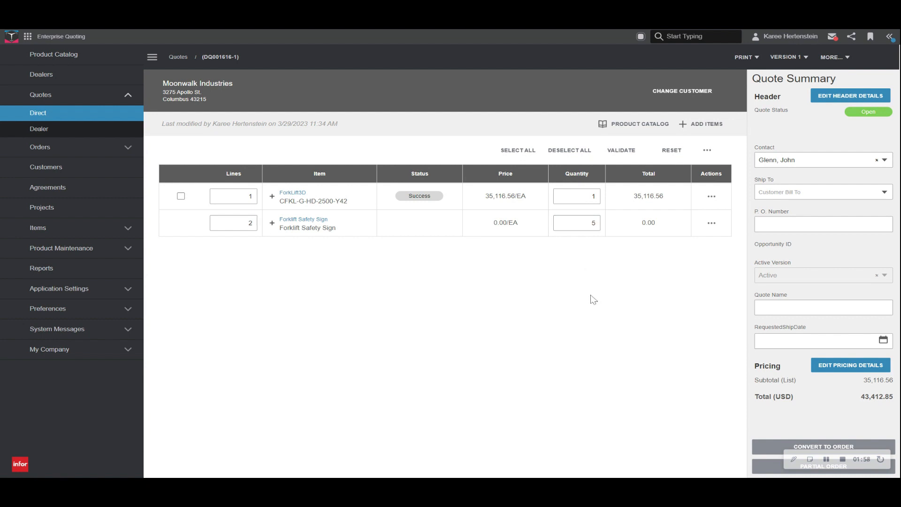
{"action": "mouse_move", "coordinate": [620, 251]}
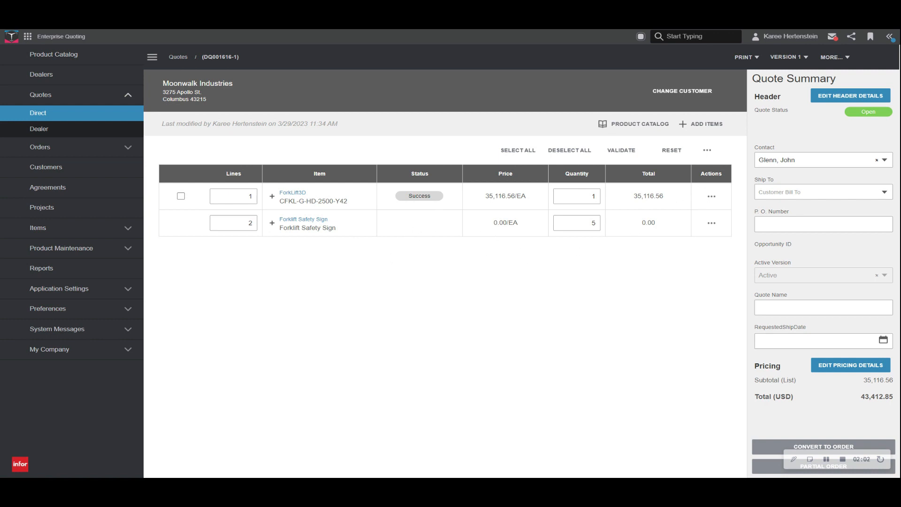
{"action": "left_click", "coordinate": [745, 57]}
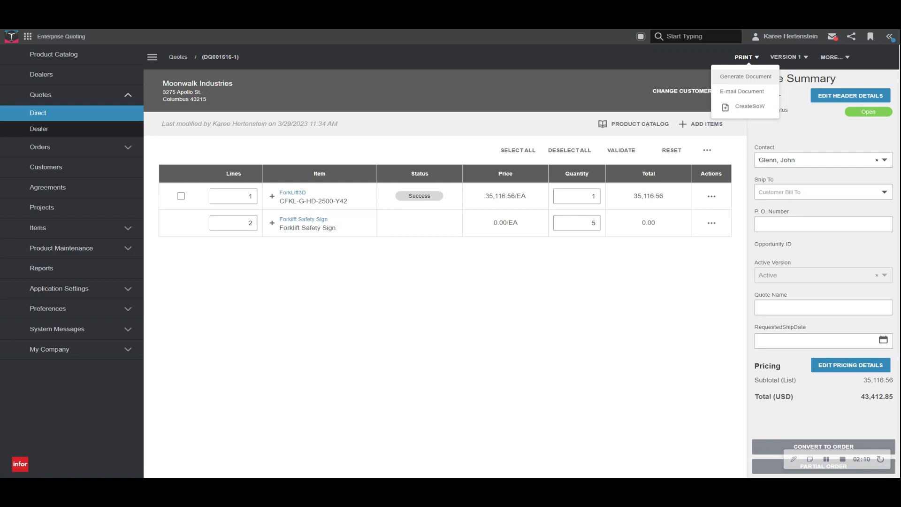
{"action": "mouse_move", "coordinate": [642, 326]}
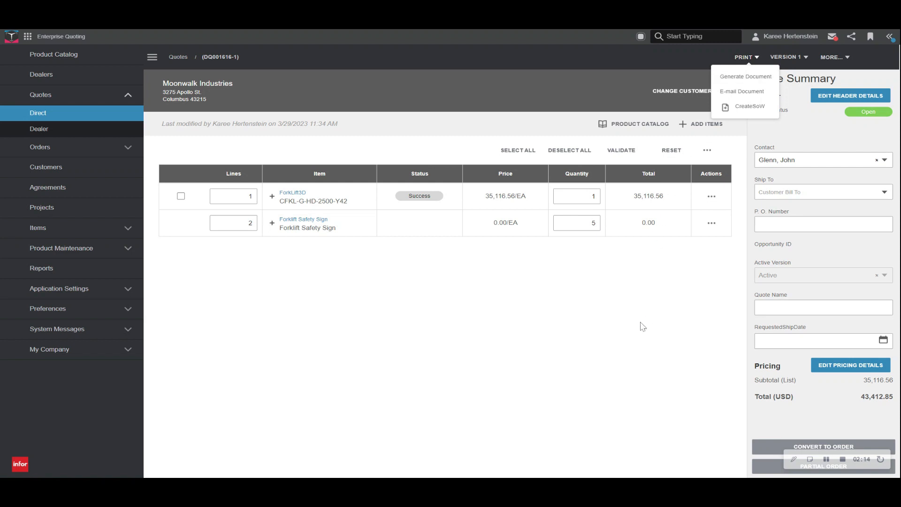
Close the print options and confirm Convert to Order, producing order DO001497
{"action": "left_click", "coordinate": [745, 56]}
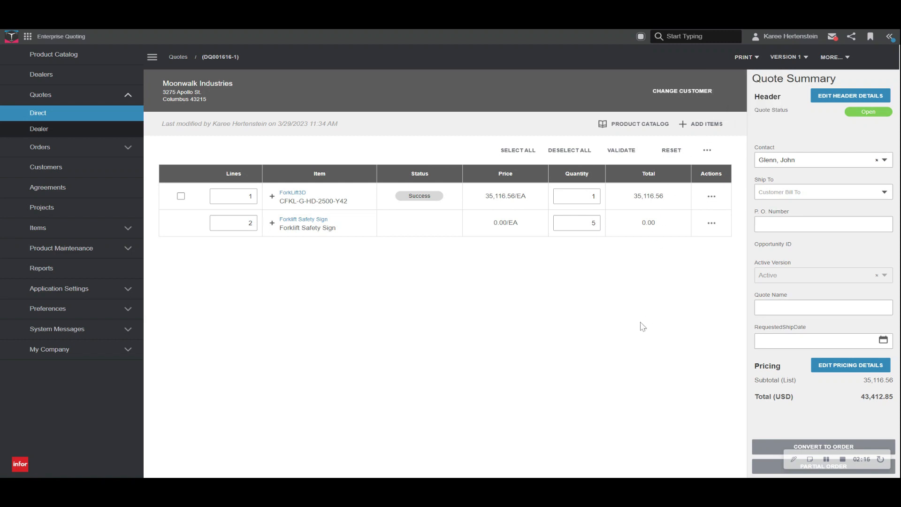
{"action": "mouse_move", "coordinate": [655, 309]}
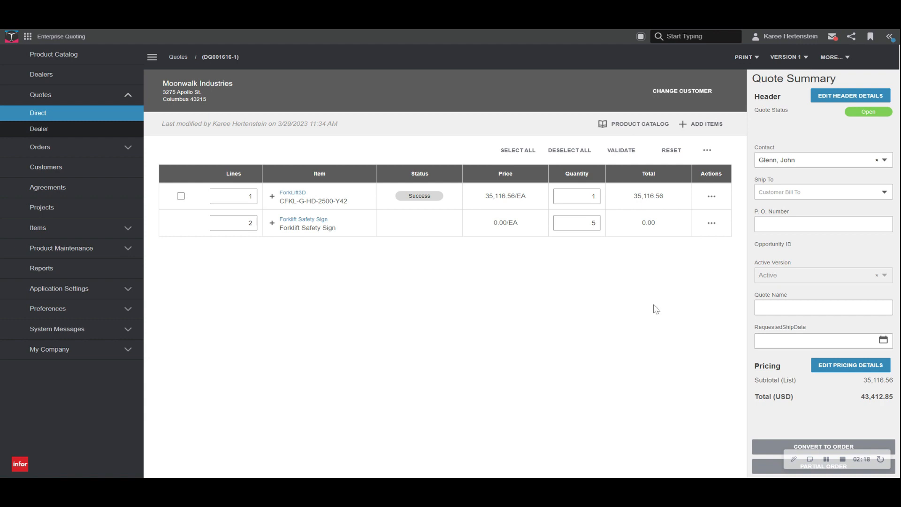
{"action": "left_click", "coordinate": [823, 446]}
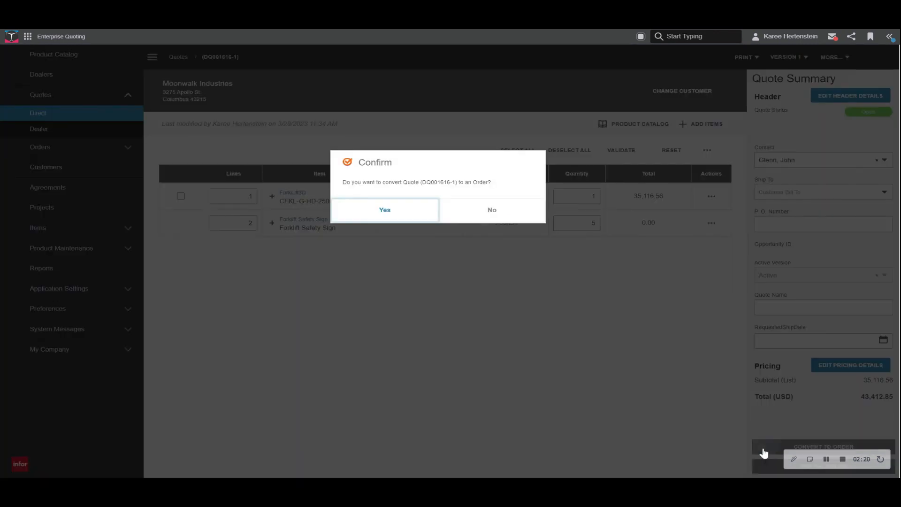
{"action": "left_click", "coordinate": [384, 210]}
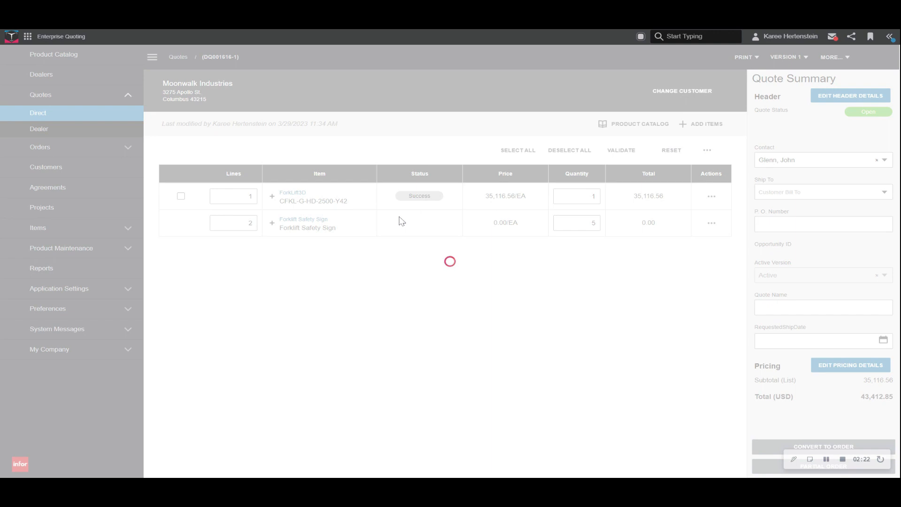
{"action": "left_click", "coordinate": [823, 446]}
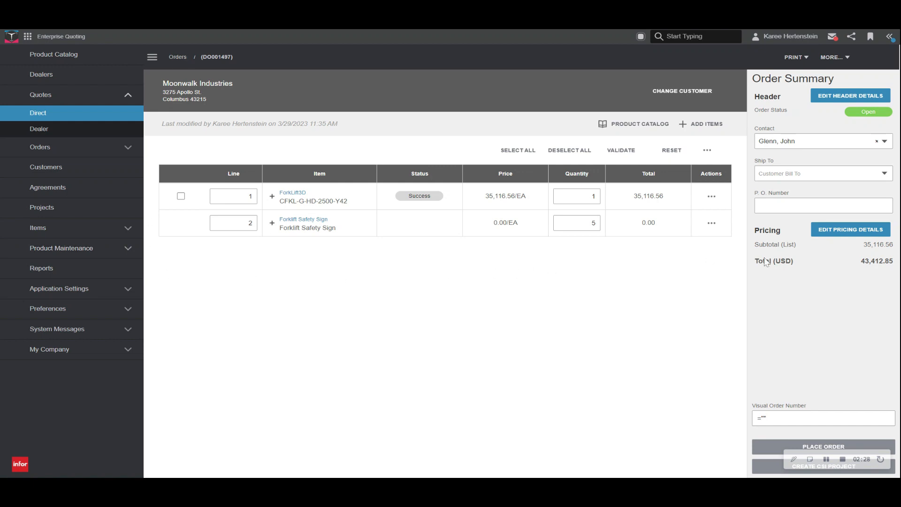
{"action": "mouse_move", "coordinate": [852, 313]}
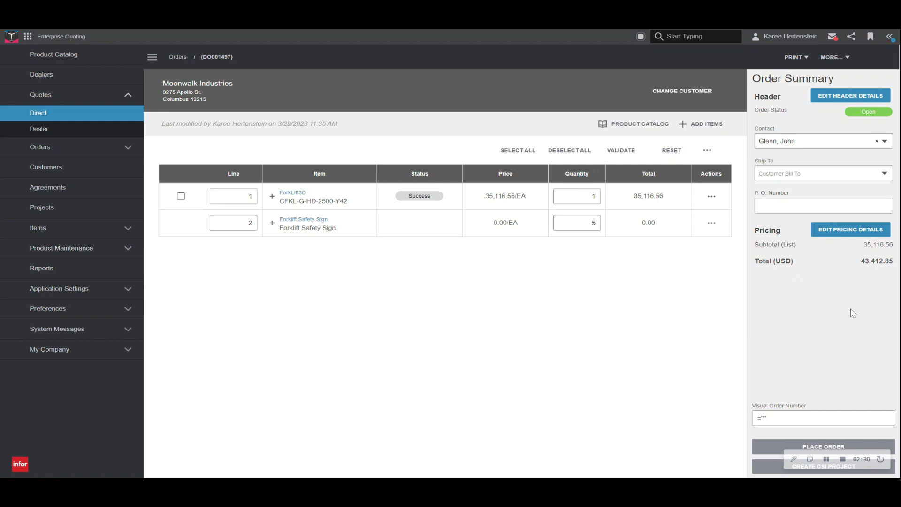
{"action": "mouse_move", "coordinate": [798, 312]}
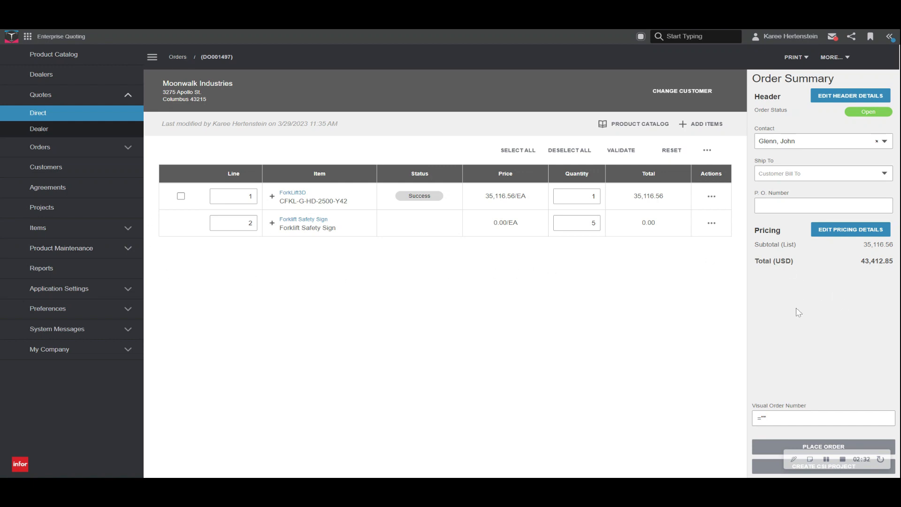
{"action": "mouse_move", "coordinate": [775, 440]}
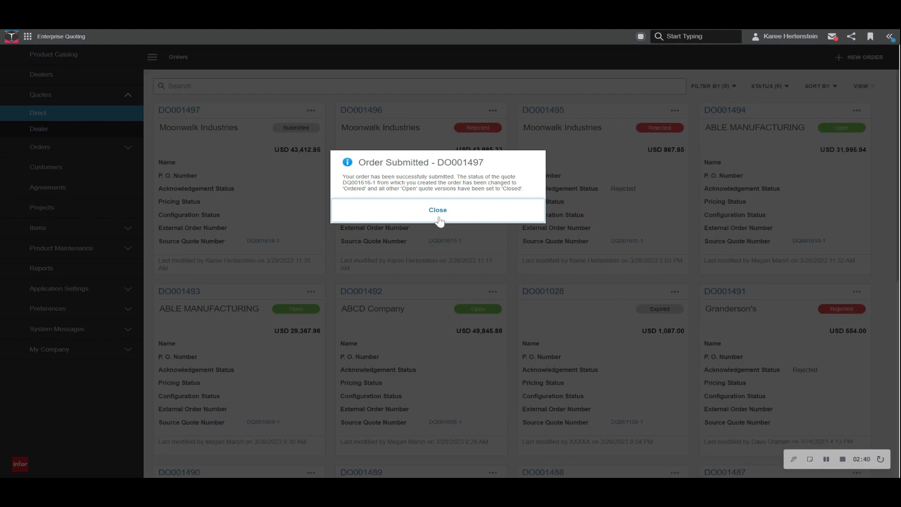
Close the Order Submitted confirmation so DO001497 shows as Submitted
{"action": "left_click", "coordinate": [437, 210]}
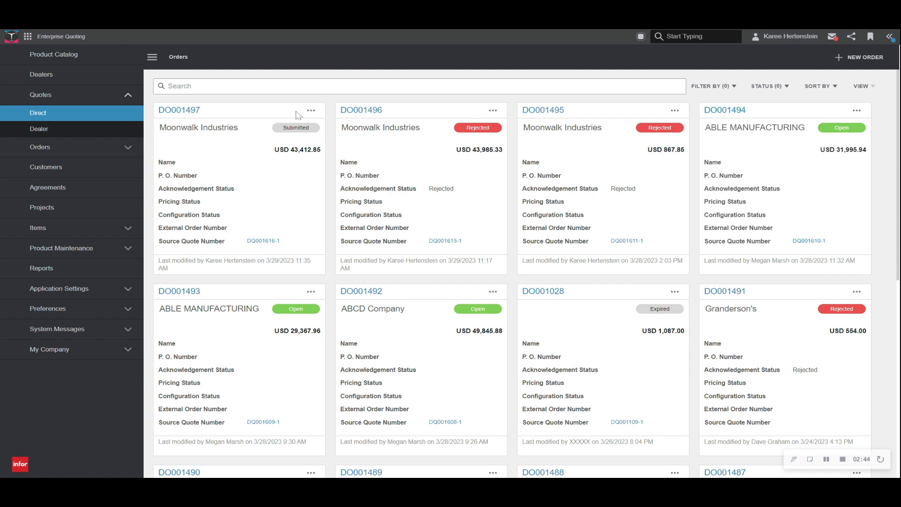
{"action": "mouse_move", "coordinate": [261, 133]}
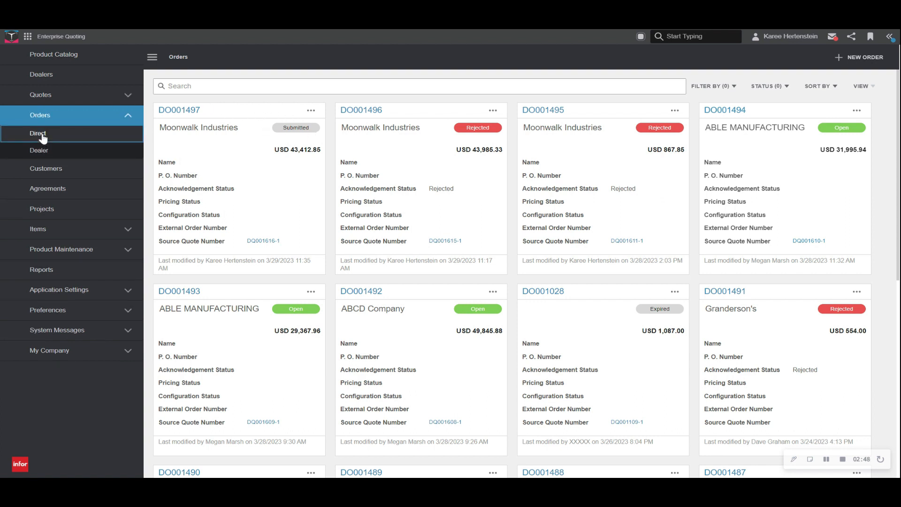
Go to the Direct orders list under Orders in the left navigation
{"action": "left_click", "coordinate": [38, 133]}
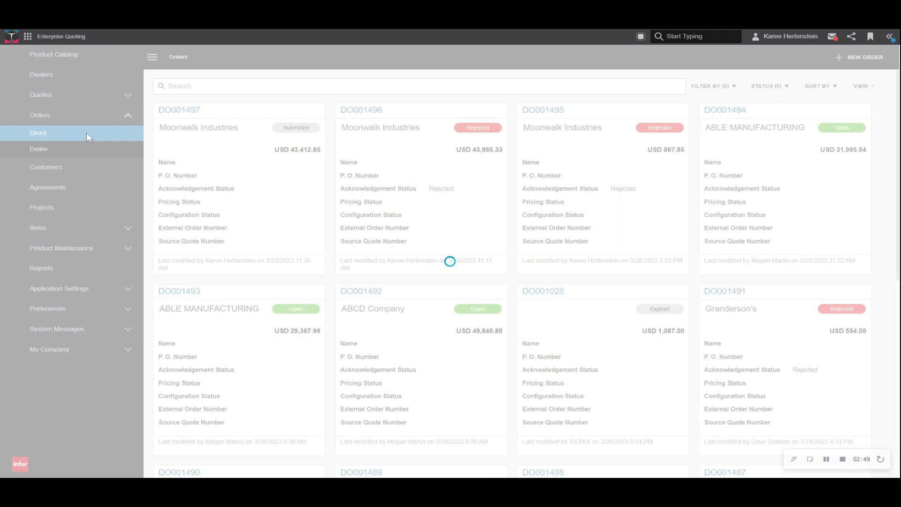